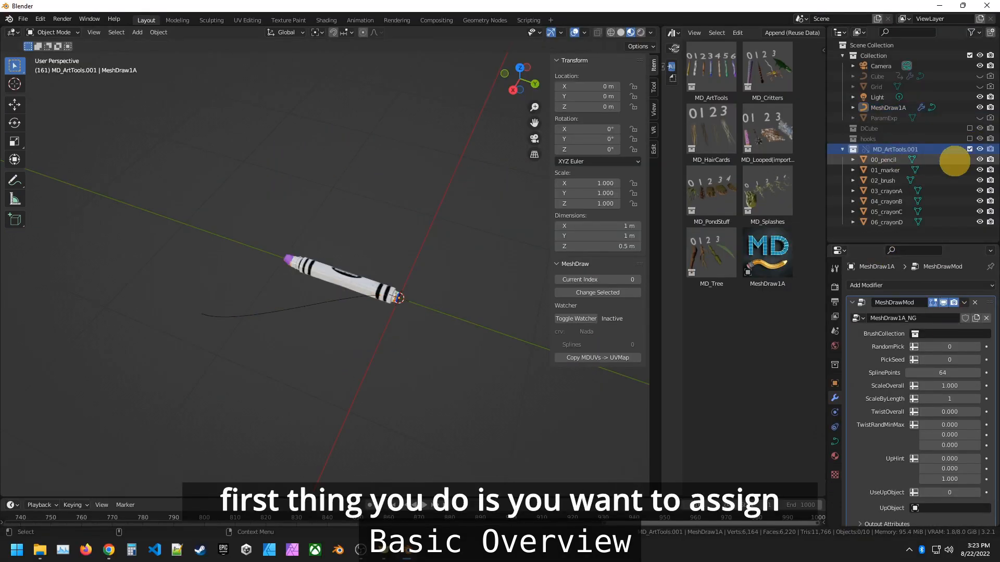
Step: Select the MD_ArtTools.001 collection to review its pencil, marker, brush and crayon meshes
{"action": "left_click", "coordinate": [946, 334]}
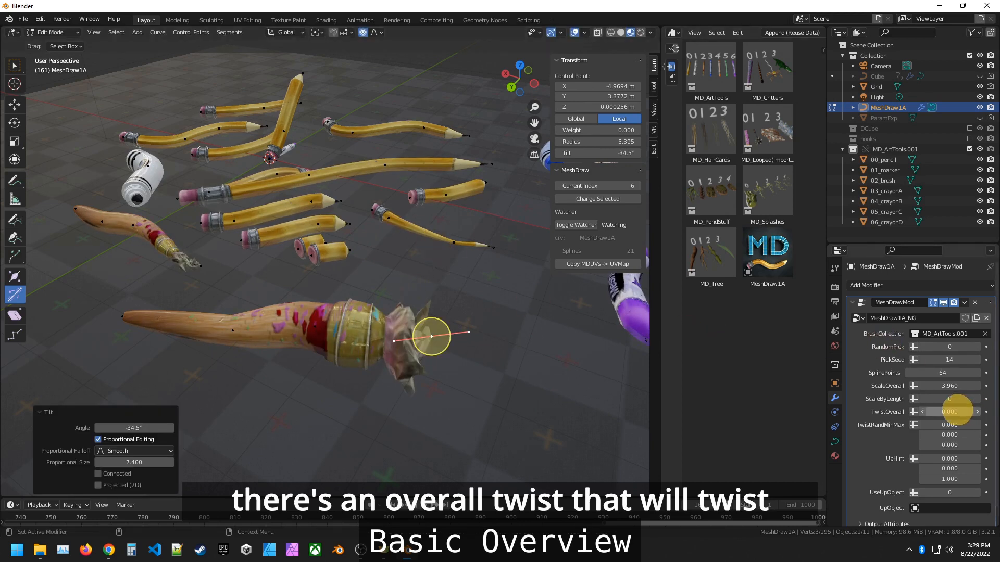
Step: Set TwistOverall to 3 and TwistRandMinMax to -180 and 180 in the MeshDrawMod panel
{"action": "left_click_drag", "start_coordinate": [956, 412], "coordinate": [938, 412]}
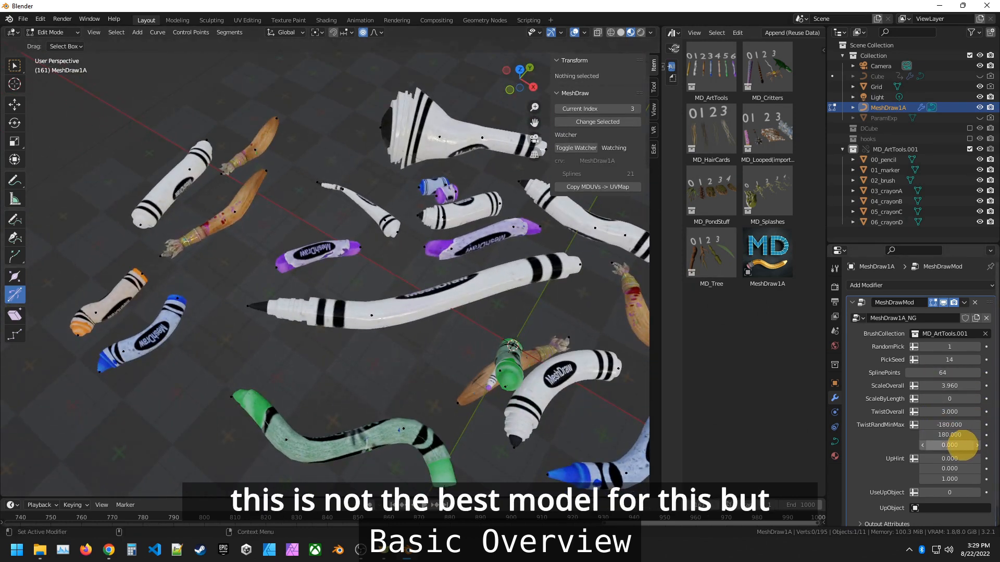
{"action": "left_click_drag", "start_coordinate": [950, 444], "coordinate": [963, 445]}
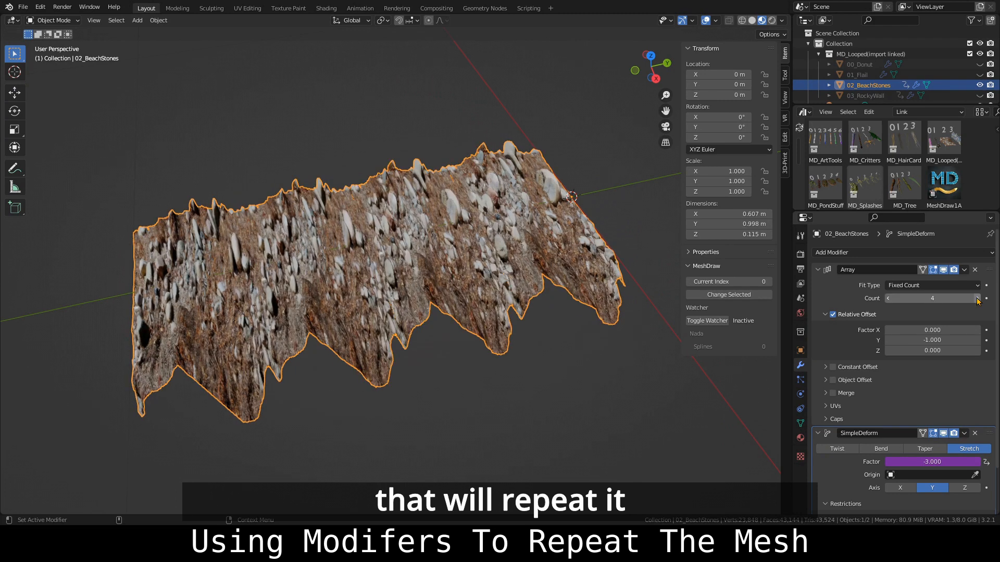
Step: Raise the 02_BeachStones Array modifier Count to 5 repetitions
{"action": "left_click", "coordinate": [982, 298]}
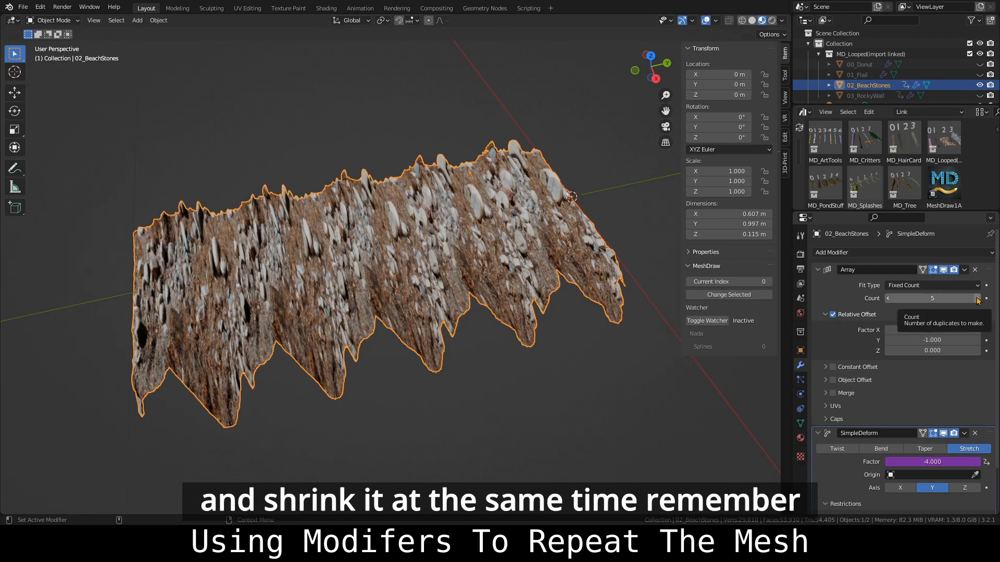
{"action": "left_click", "coordinate": [887, 298]}
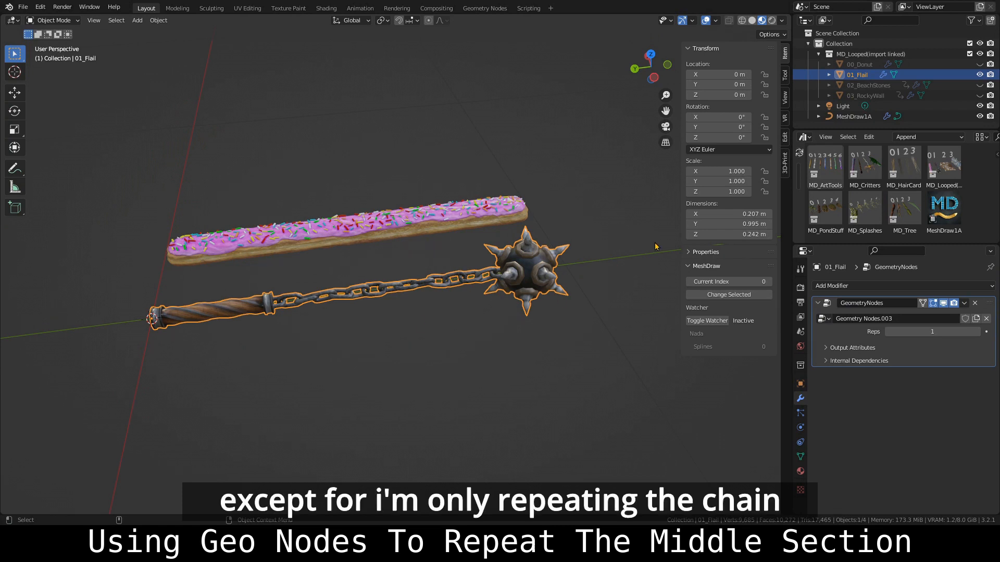
Step: Review 01_Flail's Geometry Nodes tree, raise Reps to 5, then select the MeshDraw1A flail curves
{"action": "left_click", "coordinate": [931, 331]}
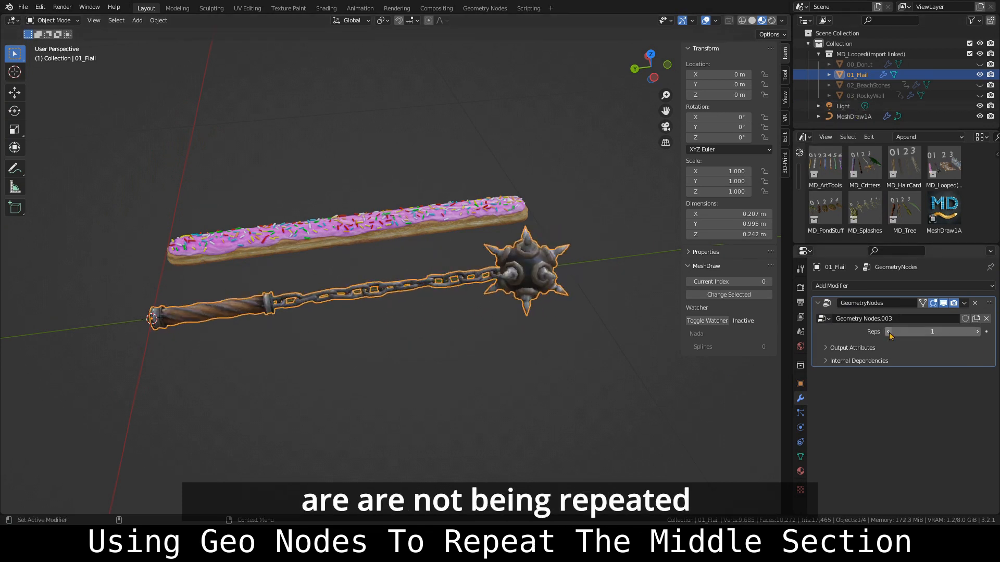
{"action": "left_click", "coordinate": [485, 7]}
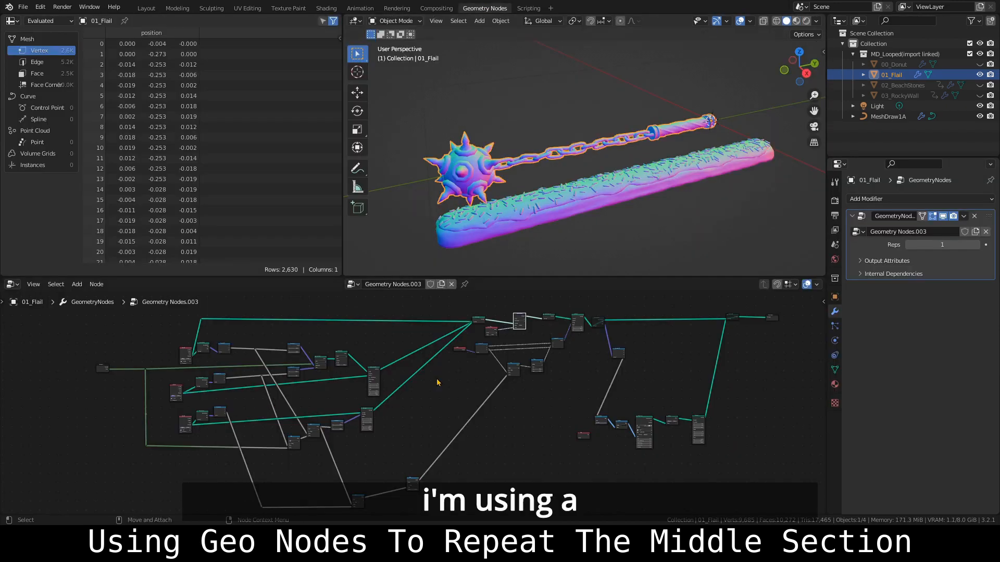
{"action": "left_click", "coordinate": [146, 7]}
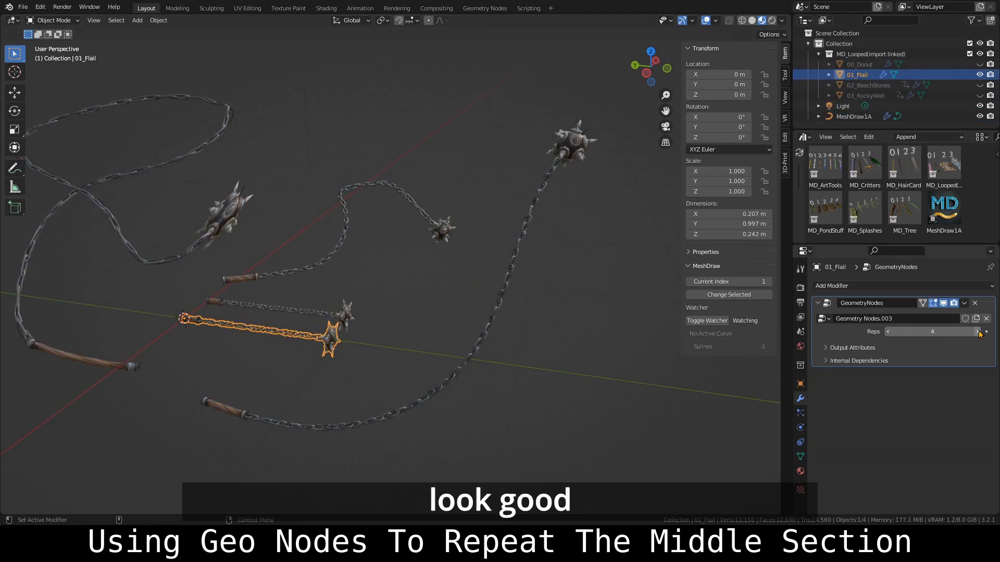
{"action": "left_click", "coordinate": [986, 331]}
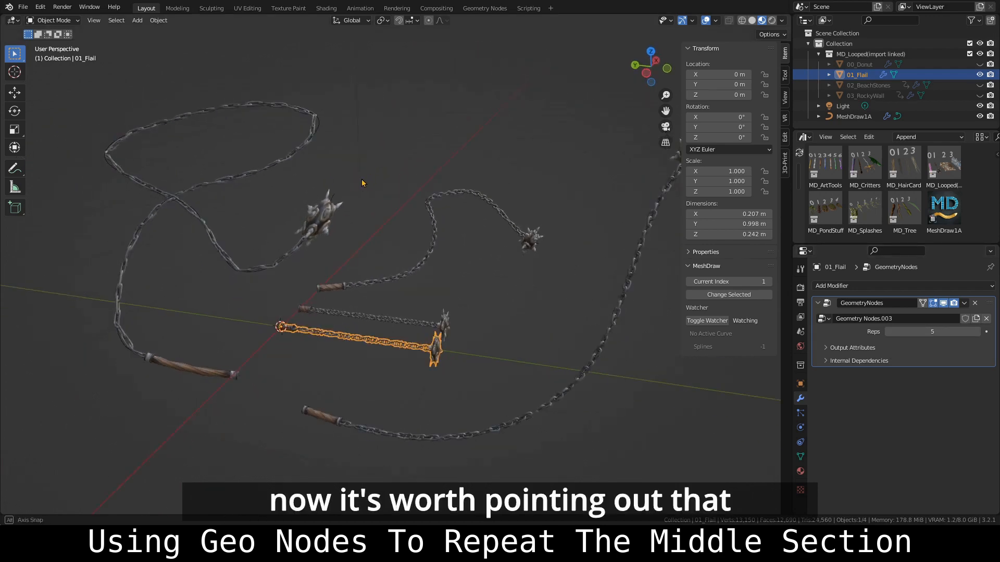
{"action": "left_click_drag", "start_coordinate": [931, 331], "coordinate": [919, 331]}
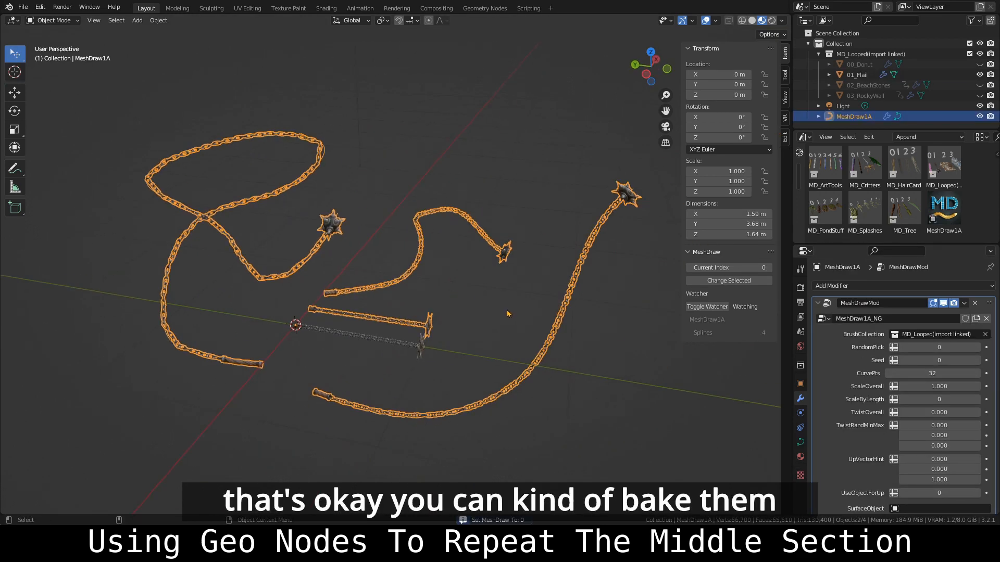
Step: Leave Edit Mode after the donut spiral, select 00_Donut and adjust its Reps value
{"action": "key", "text": "Tab"}
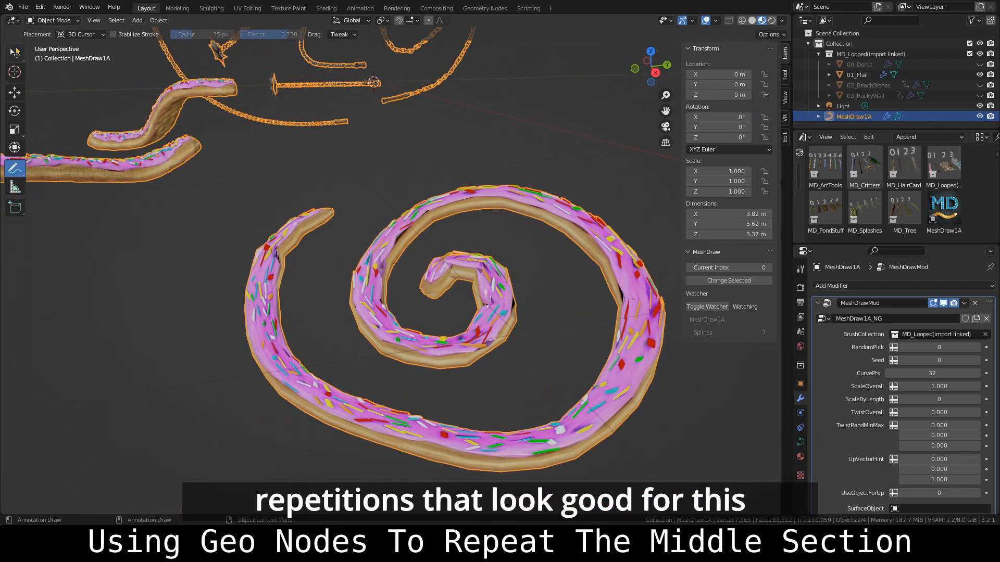
{"action": "left_click", "coordinate": [858, 64]}
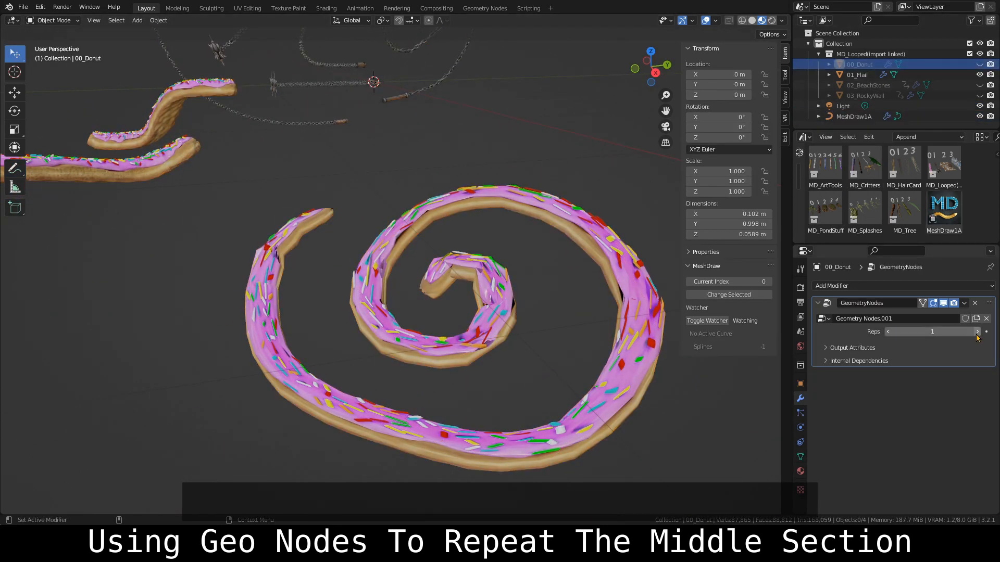
{"action": "left_click_drag", "start_coordinate": [932, 331], "coordinate": [950, 331]}
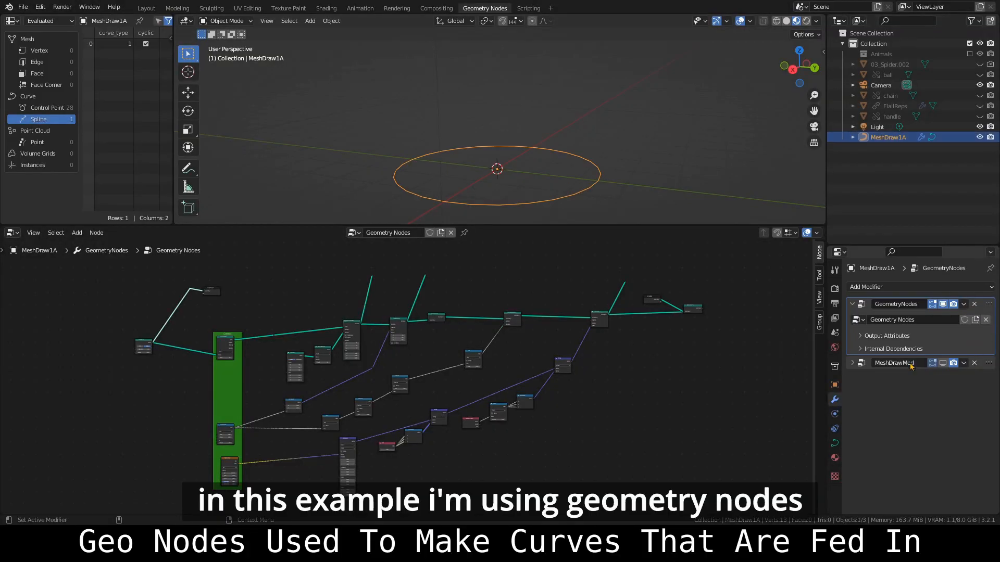
{"action": "left_click", "coordinate": [852, 362]}
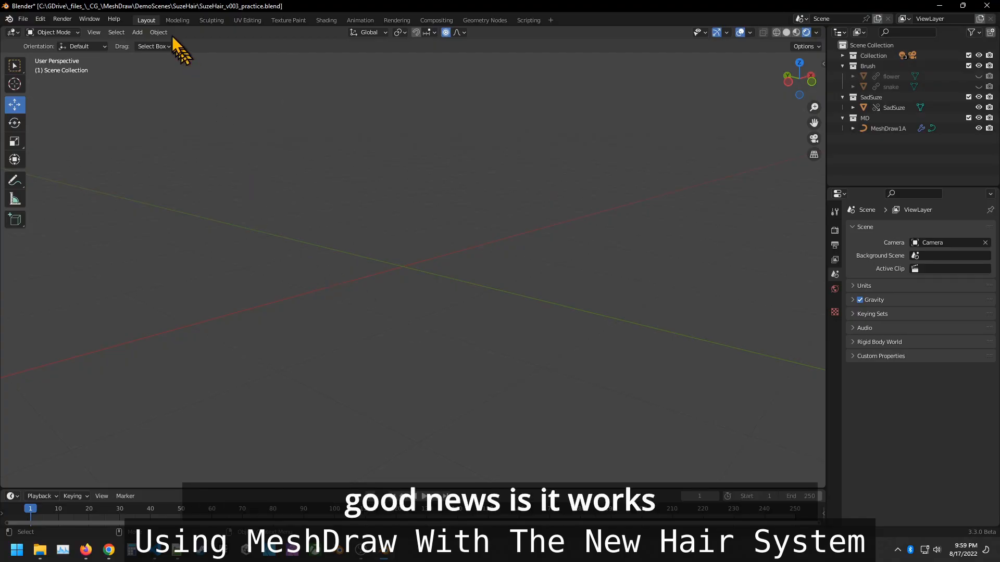
Step: Add a Suzanne monkey mesh to the scene from Add > Mesh > Monkey
{"action": "left_click", "coordinate": [136, 33]}
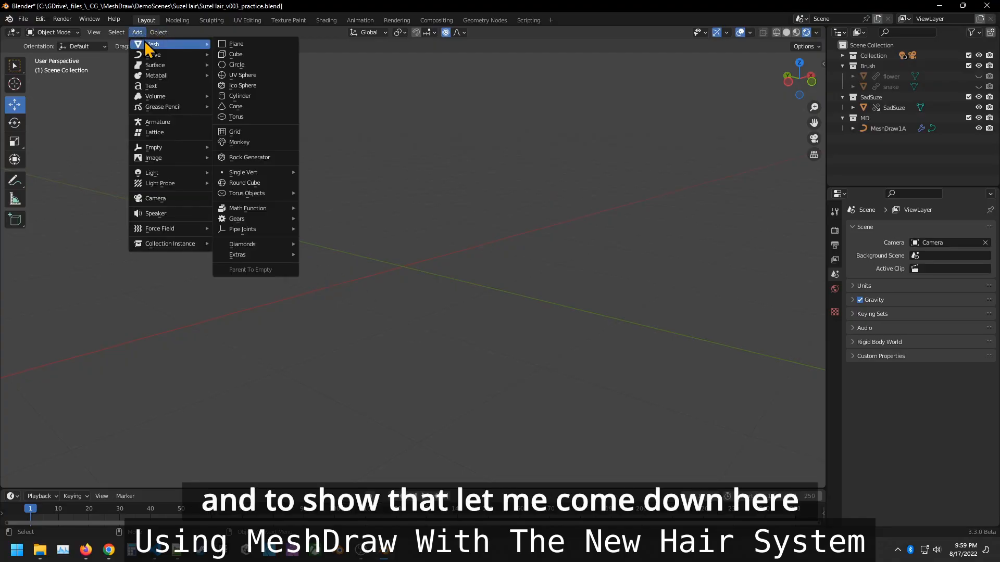
{"action": "mouse_move", "coordinate": [240, 142]}
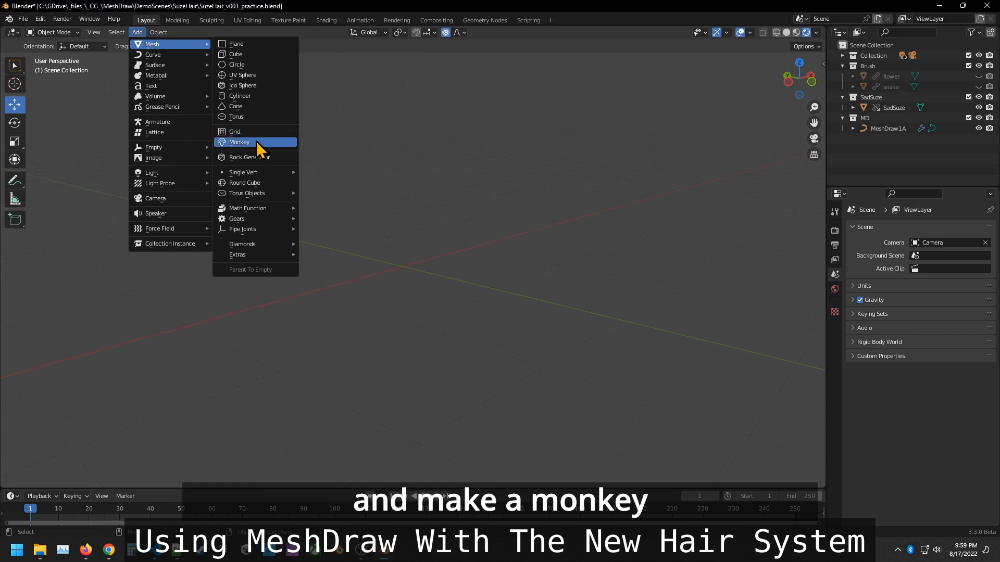
{"action": "left_click", "coordinate": [239, 142]}
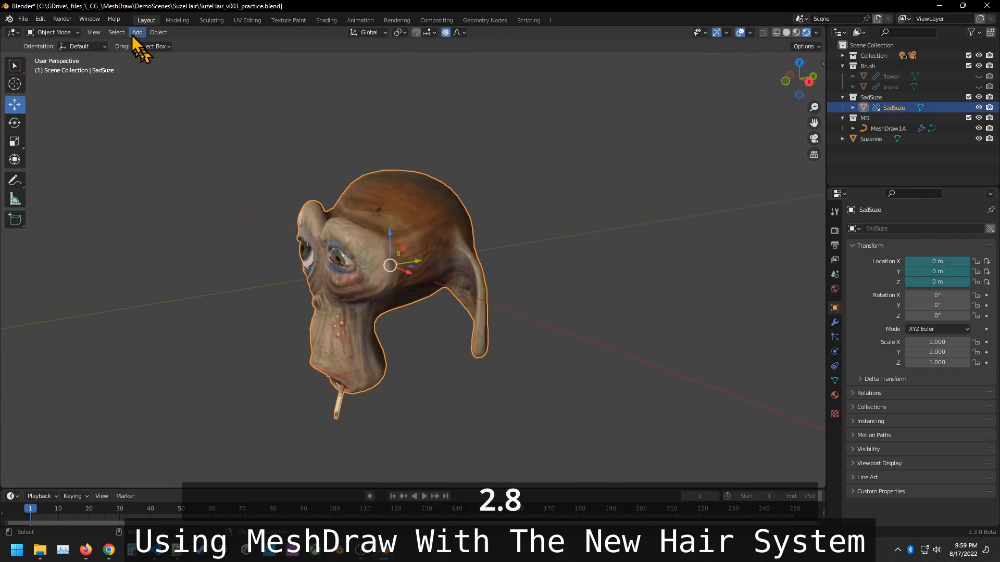
Step: Add hair Curves to SadSuze, enter Sculpt Mode and select MeshDraw1A to paint daisy curves
{"action": "left_click", "coordinate": [136, 32]}
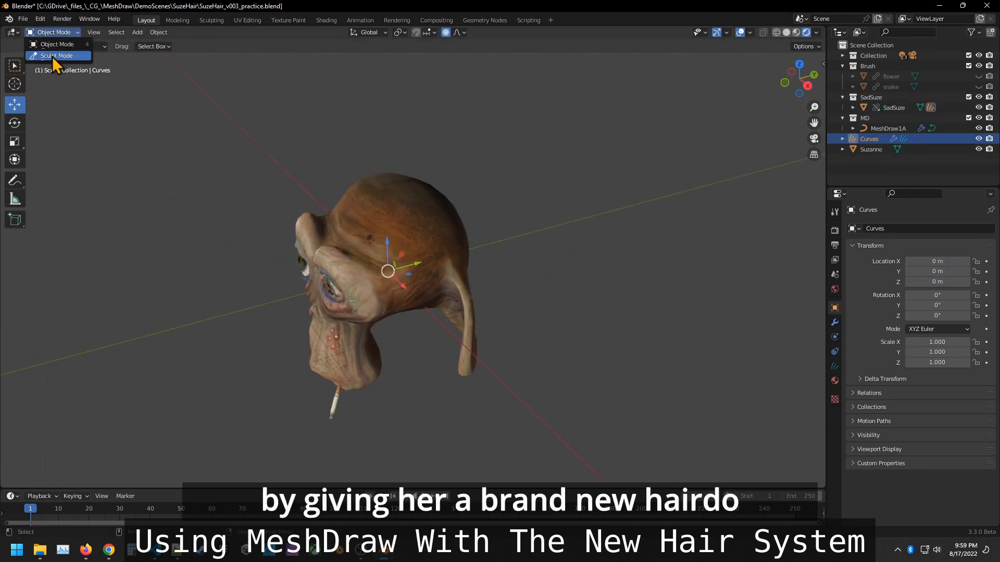
{"action": "left_click", "coordinate": [56, 55]}
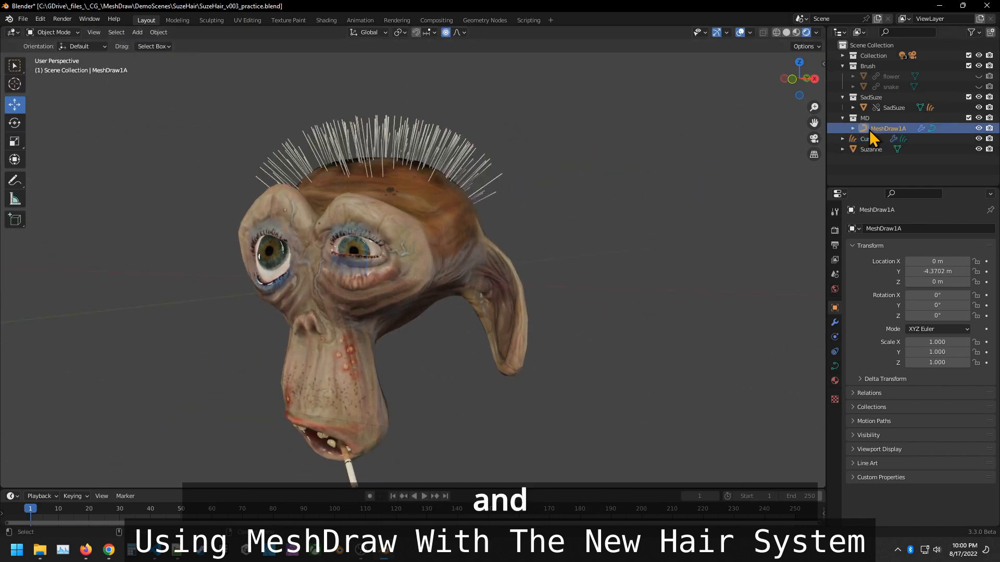
{"action": "left_click", "coordinate": [834, 322]}
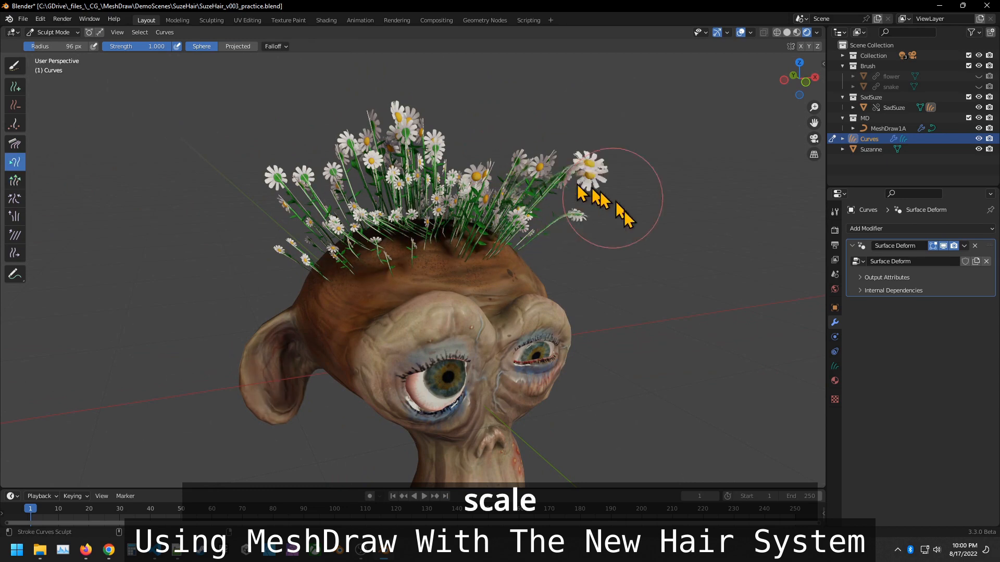
{"action": "left_click_drag", "start_coordinate": [612, 191], "coordinate": [217, 216]}
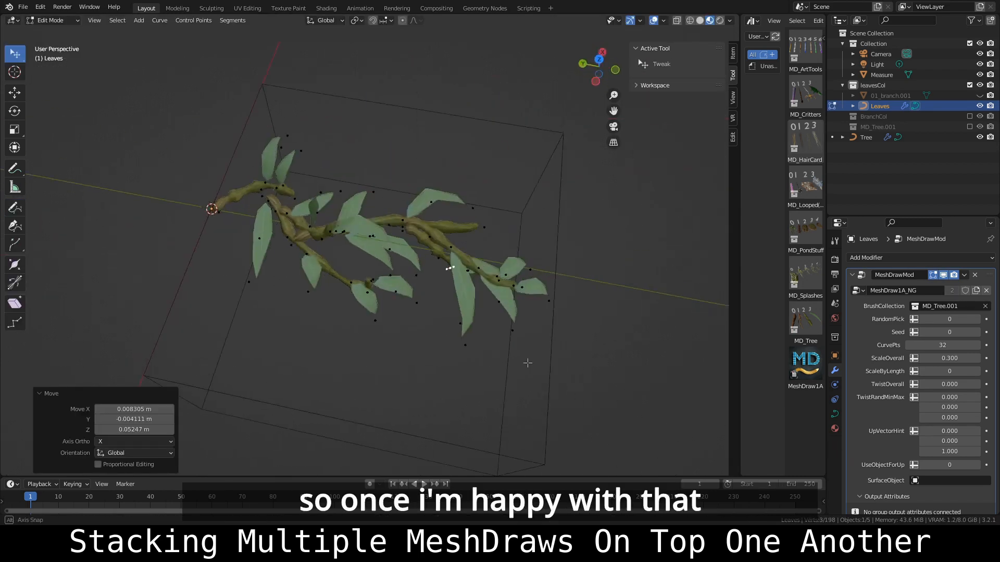
Step: Leave Edit Mode on the Leaves curve to show the finished leafy twig
{"action": "key", "text": "Tab"}
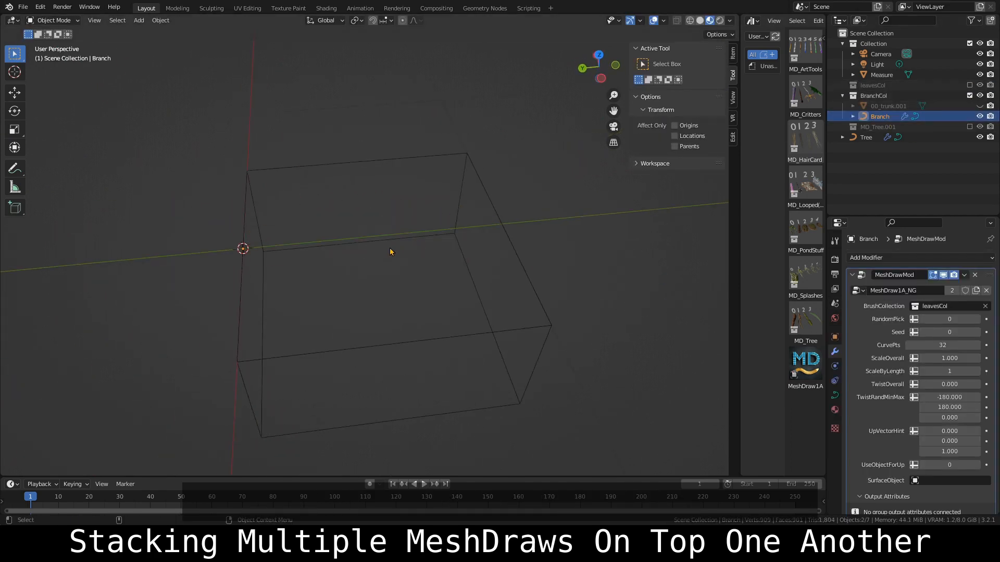
Step: Edit the Branch curve to draw leafy twigs from leavesCol, then return to Object Mode
{"action": "key", "text": "Tab"}
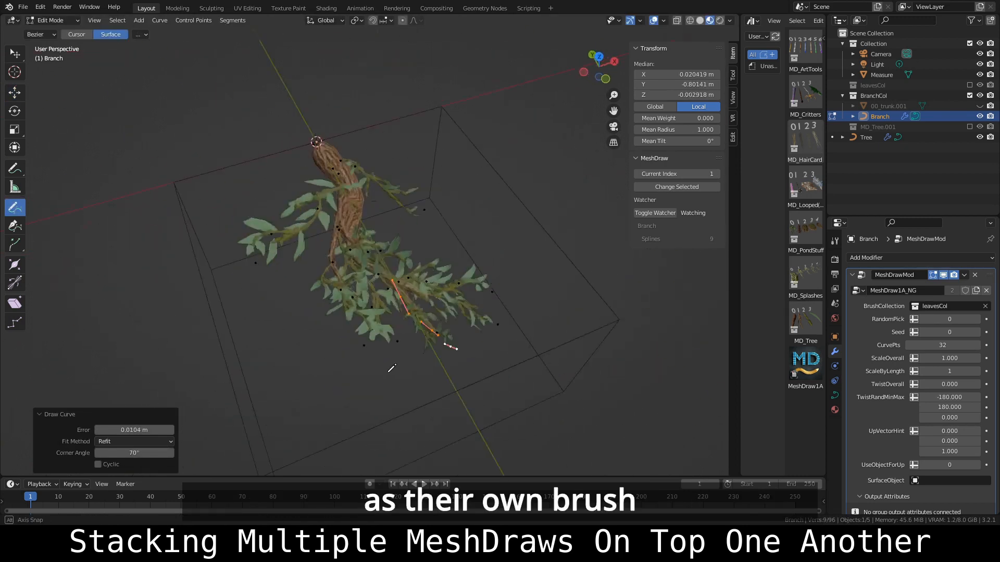
{"action": "key", "text": "Tab"}
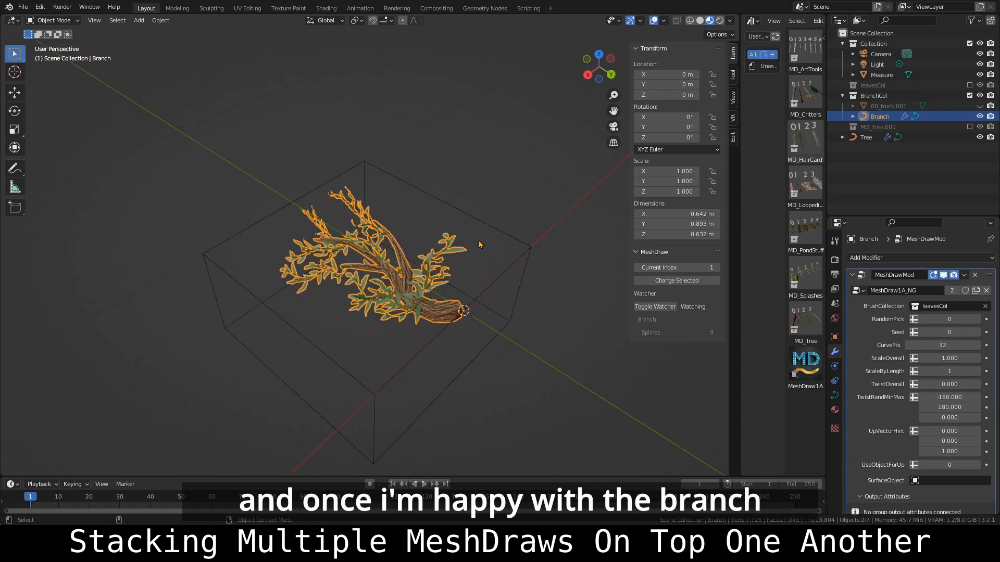